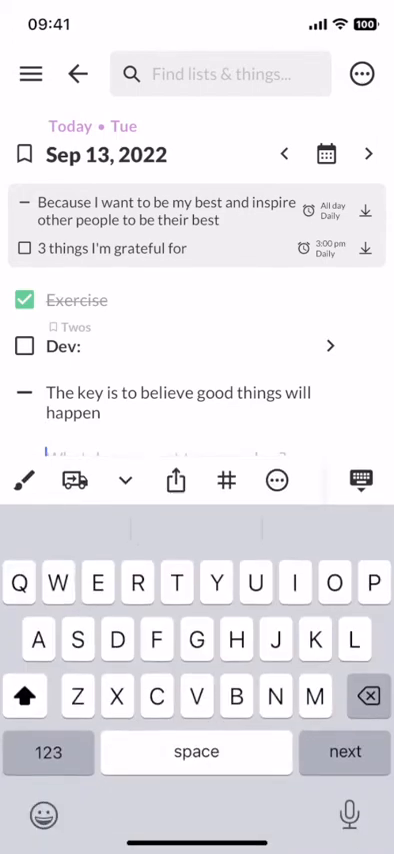
Add a 'Call mom' to-do and a 'Mary's birthday is thursday' note to Sep 13.
type("Call mom")
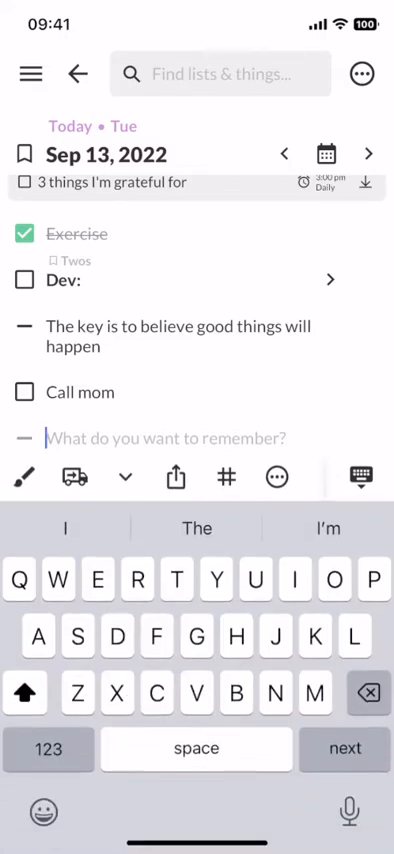
type("Marys")
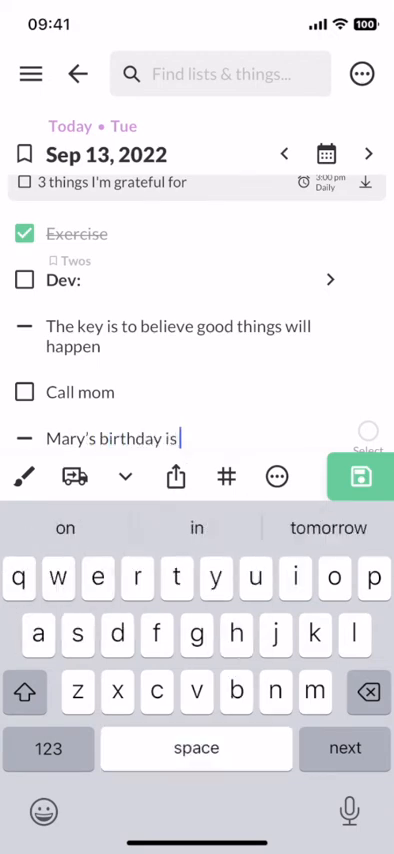
type("thursday")
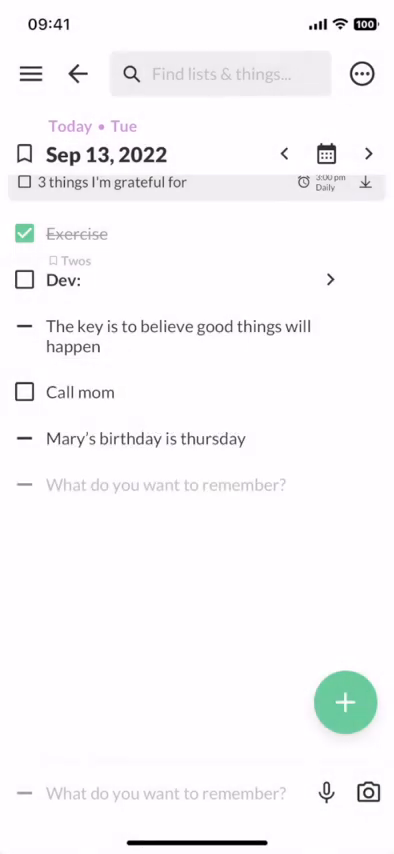
Make a new 'Tampa restaurants' list with entries Rocca, Berns and Columbia.
left_click(322, 154)
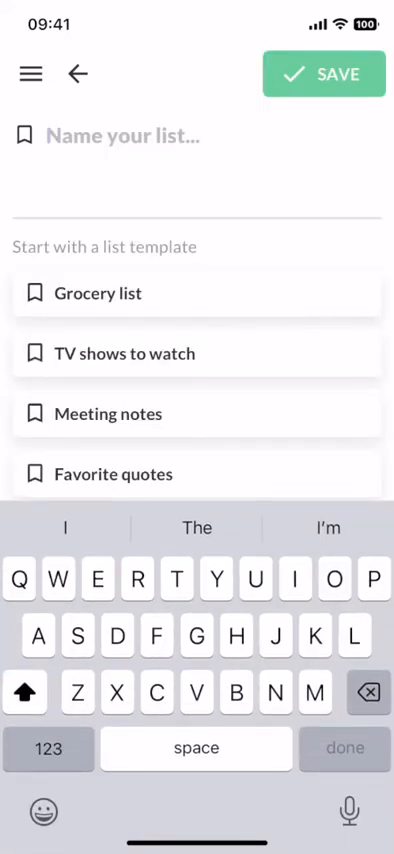
type("Tampa restaurants")
type("Berns")
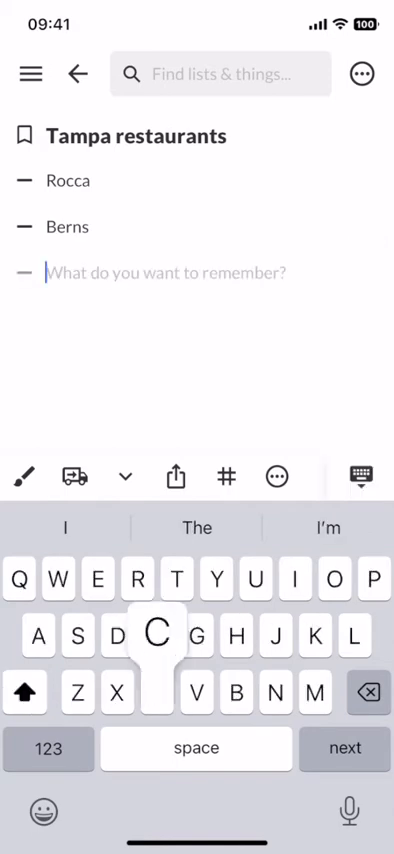
type("Columbia")
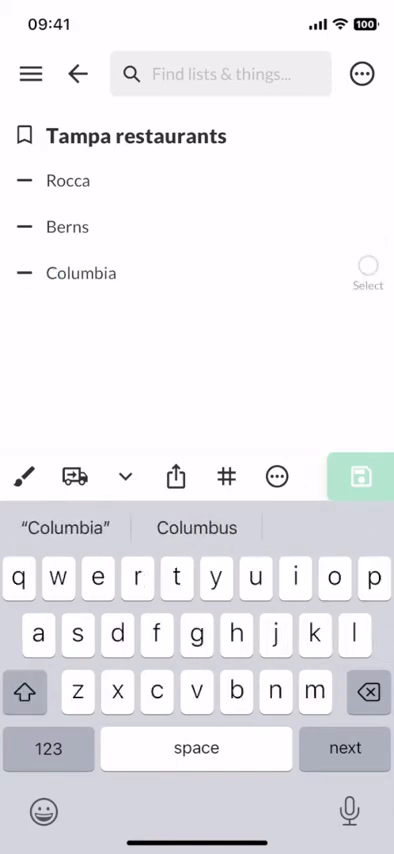
left_click(359, 475)
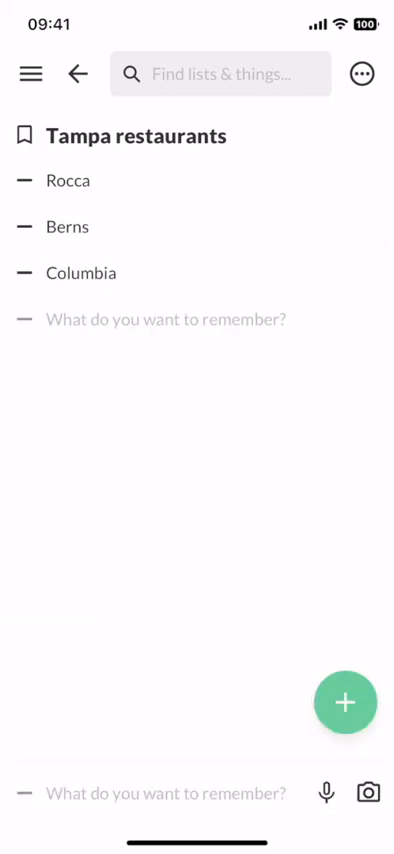
left_click(363, 73)
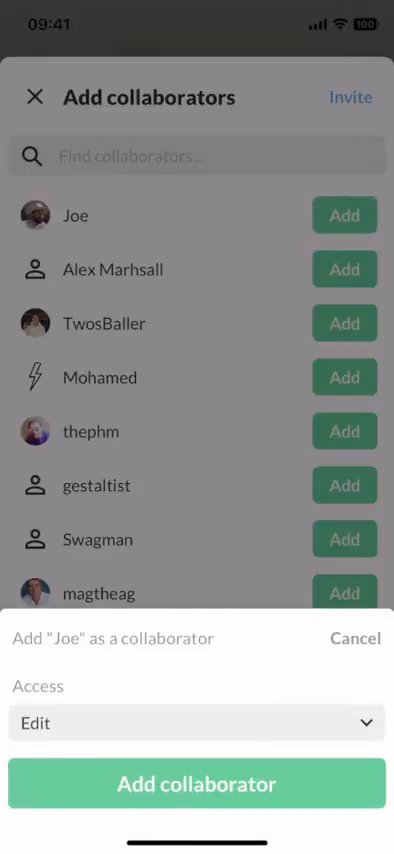
Add Joe as an edit-access collaborator on Tampa restaurants.
left_click(196, 784)
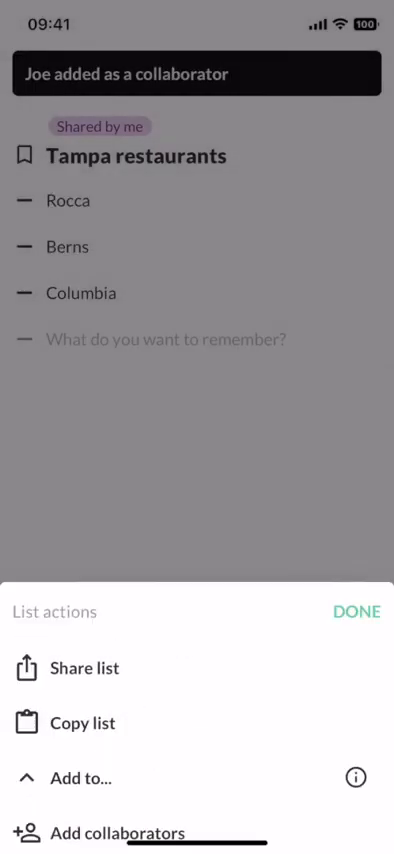
left_click(355, 612)
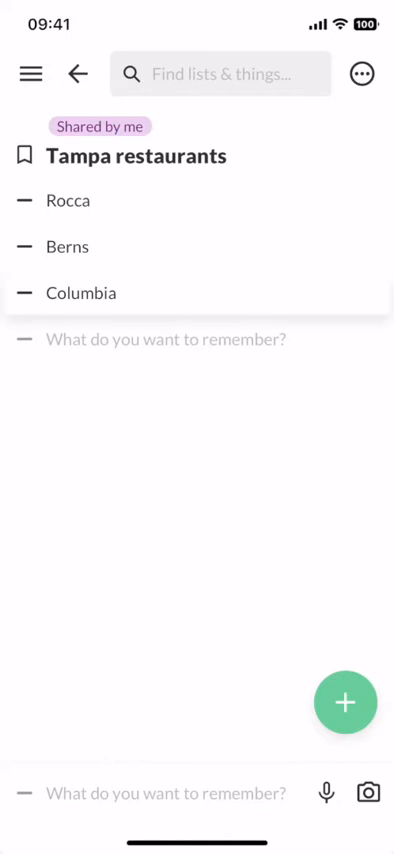
Drag Columbia to the top and mark it done, dismissing Rocca's share options.
left_click_drag(80, 293, 80, 200)
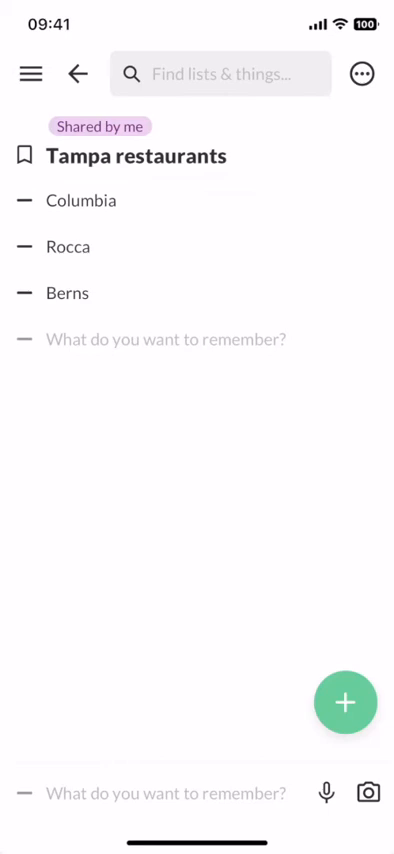
left_click(24, 200)
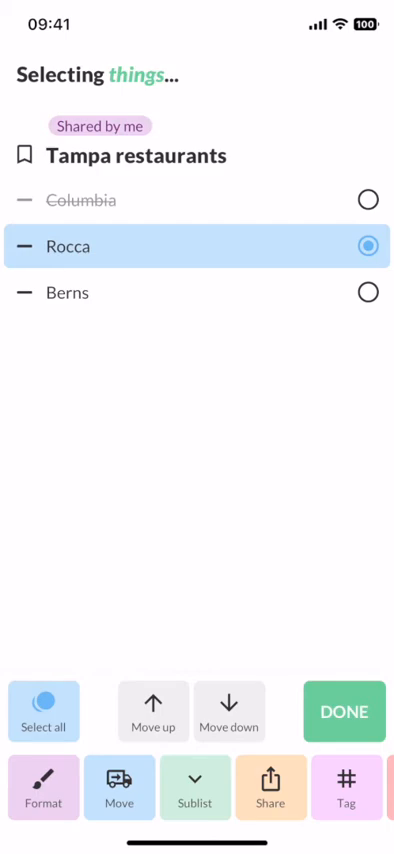
left_click(270, 788)
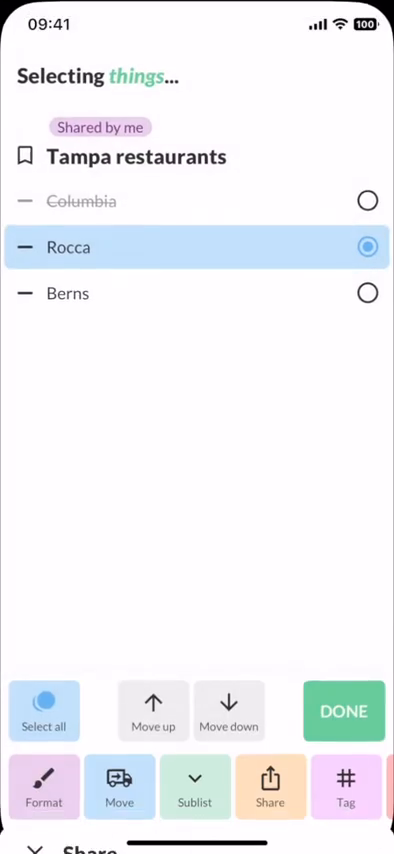
left_click(270, 786)
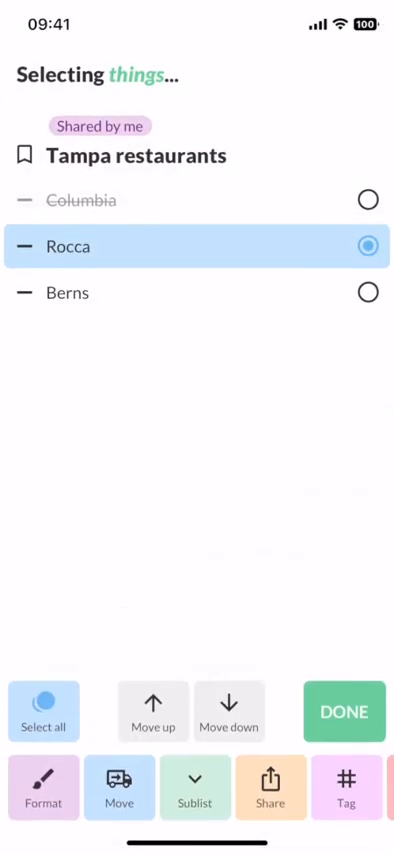
left_click(344, 711)
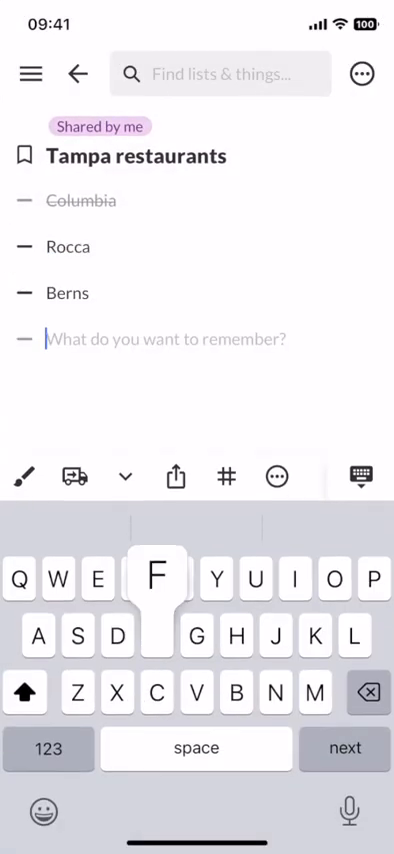
Add Flour and Eggs, then move both into the Store list.
type("Flour")
type("Eggs")
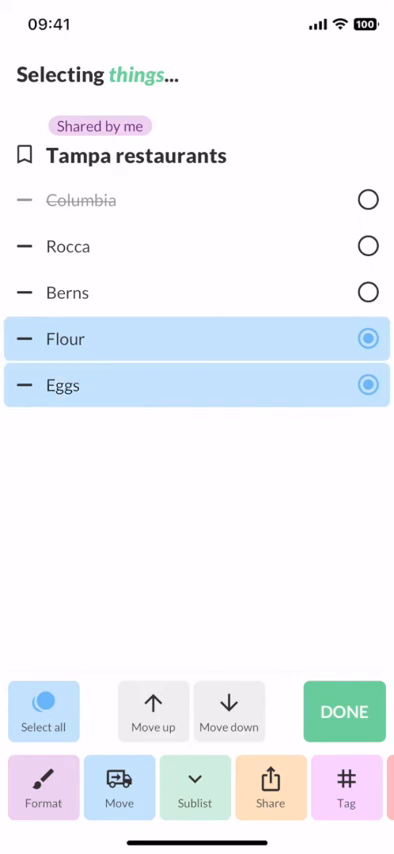
left_click(119, 787)
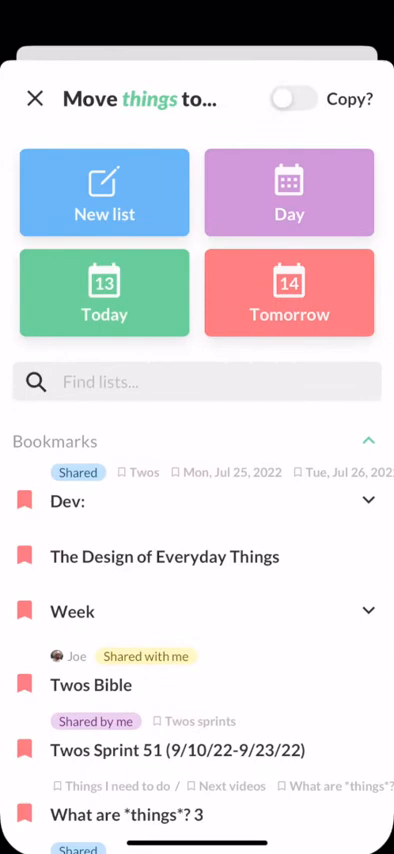
type("Stor")
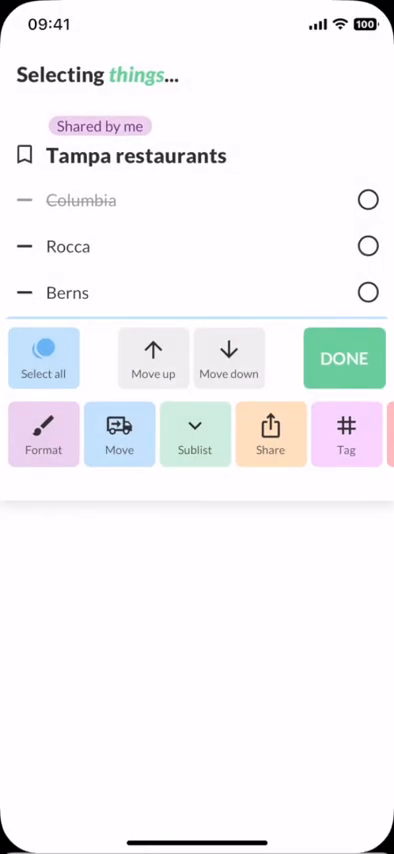
left_click(343, 358)
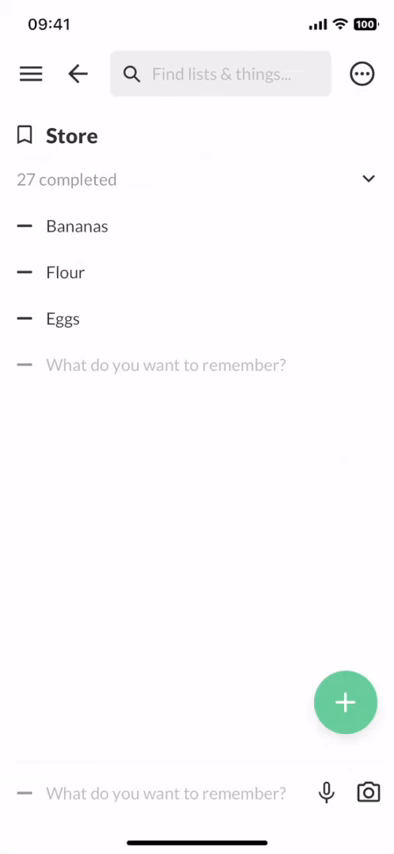
left_click(33, 74)
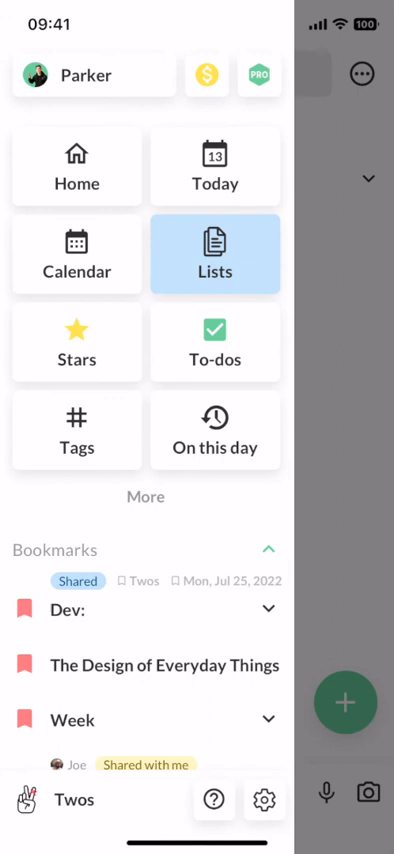
Open the PRO Upgrades page and launch the confetti twice.
left_click(207, 75)
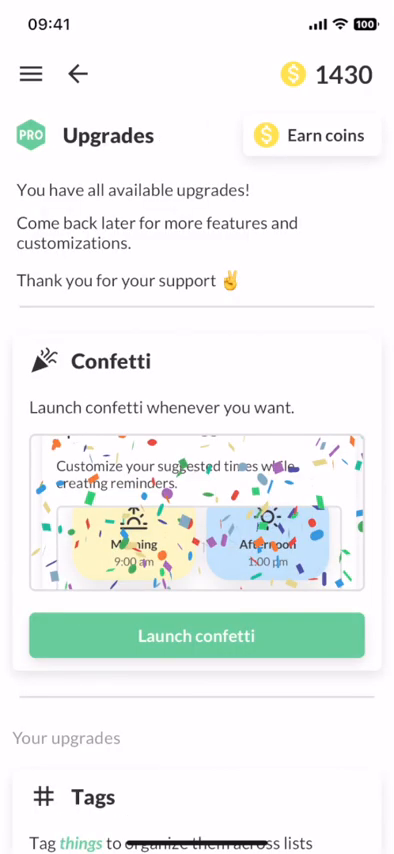
left_click(197, 635)
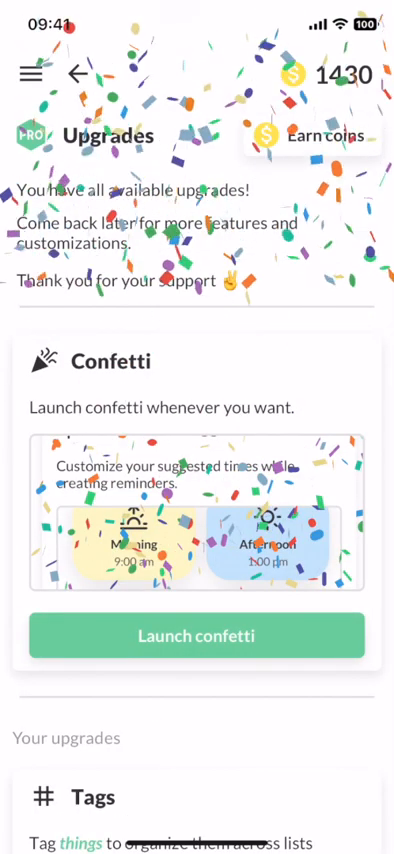
left_click(197, 635)
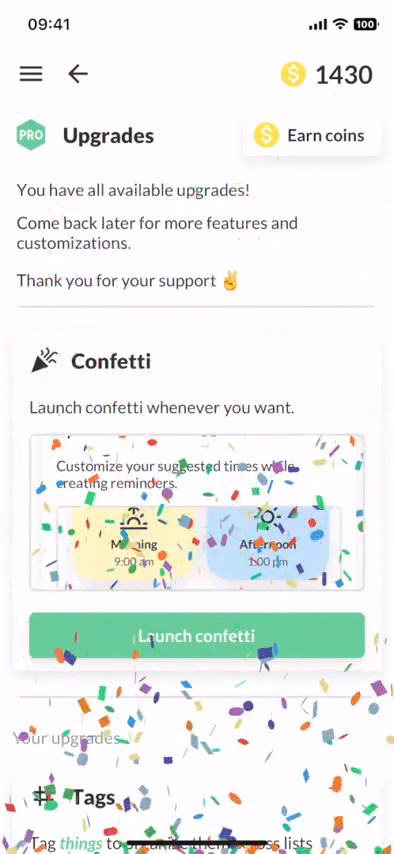